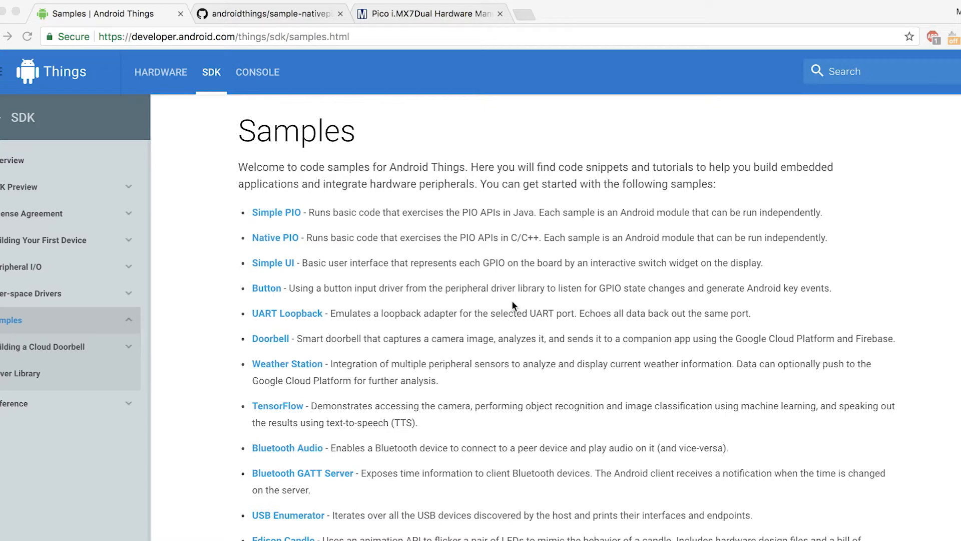
{"action": "mouse_move", "coordinate": [155, 88]}
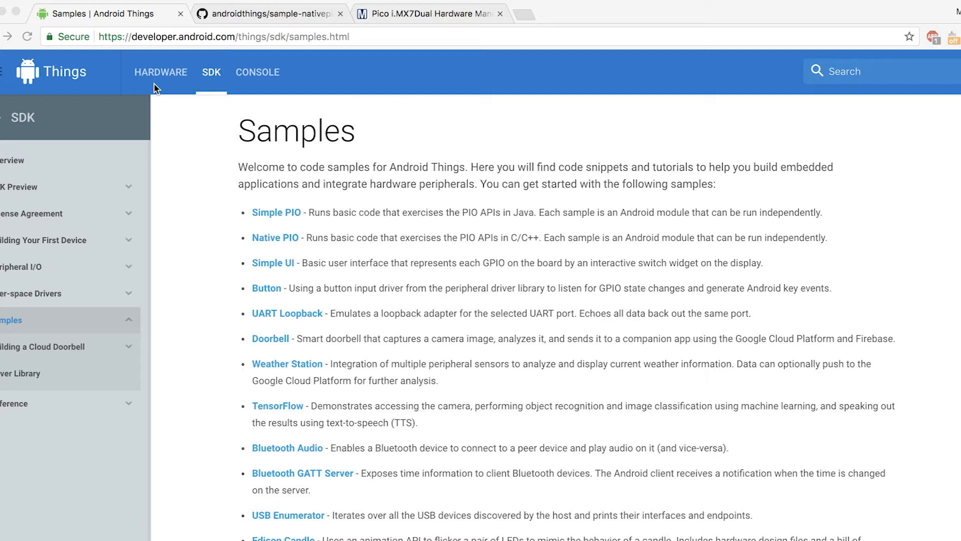
{"action": "mouse_move", "coordinate": [222, 258]}
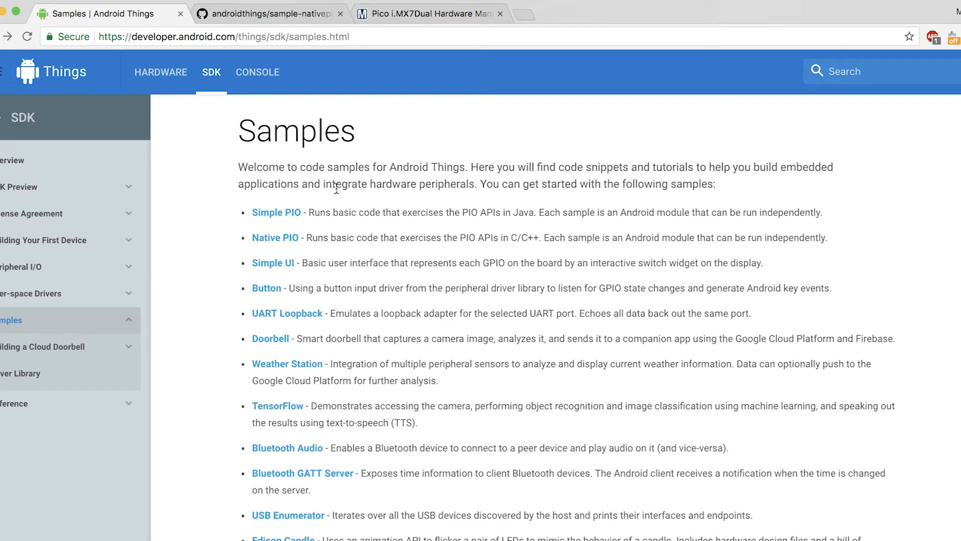
{"action": "mouse_move", "coordinate": [360, 231]}
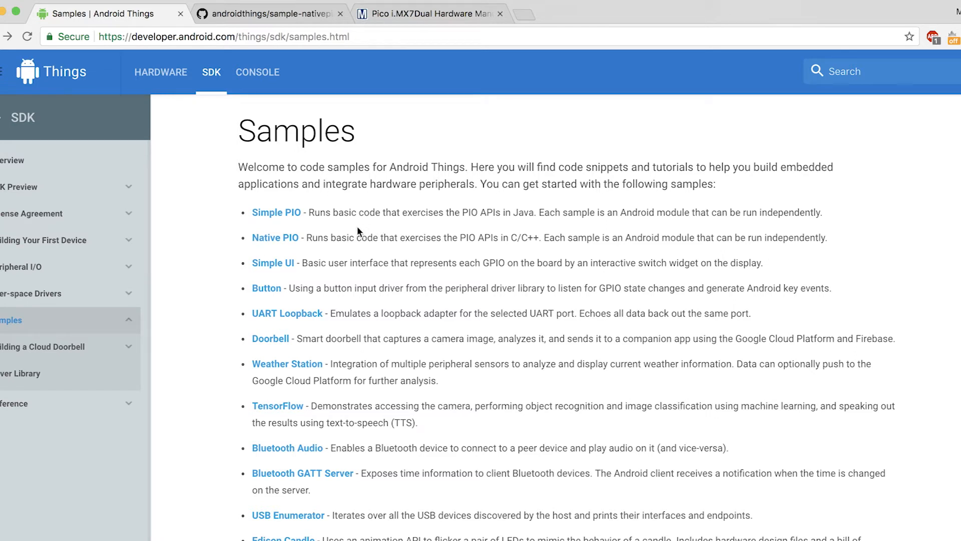
{"action": "mouse_move", "coordinate": [312, 238]}
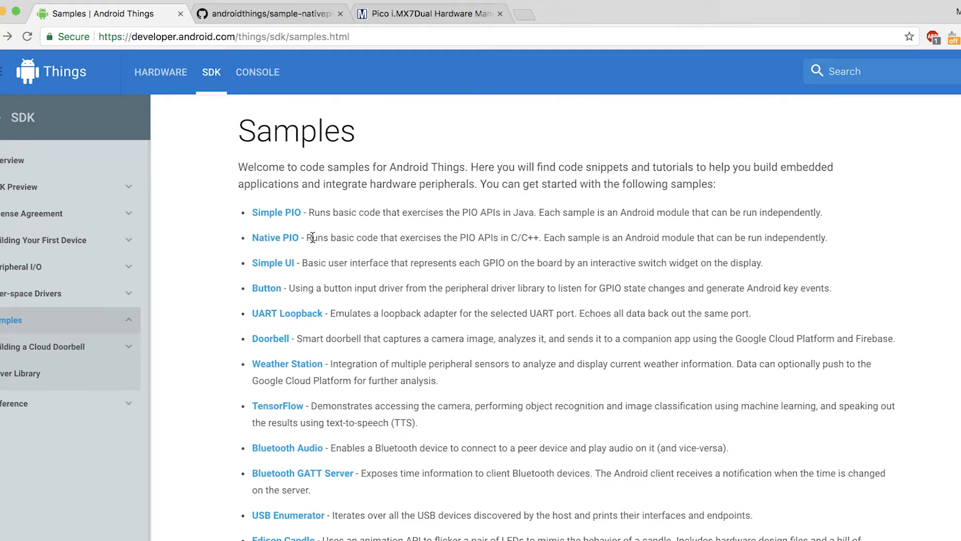
Browse the sample-nativepio README's pre-requisites and sample specifics, then return to the blink project.
{"action": "left_click", "coordinate": [274, 237]}
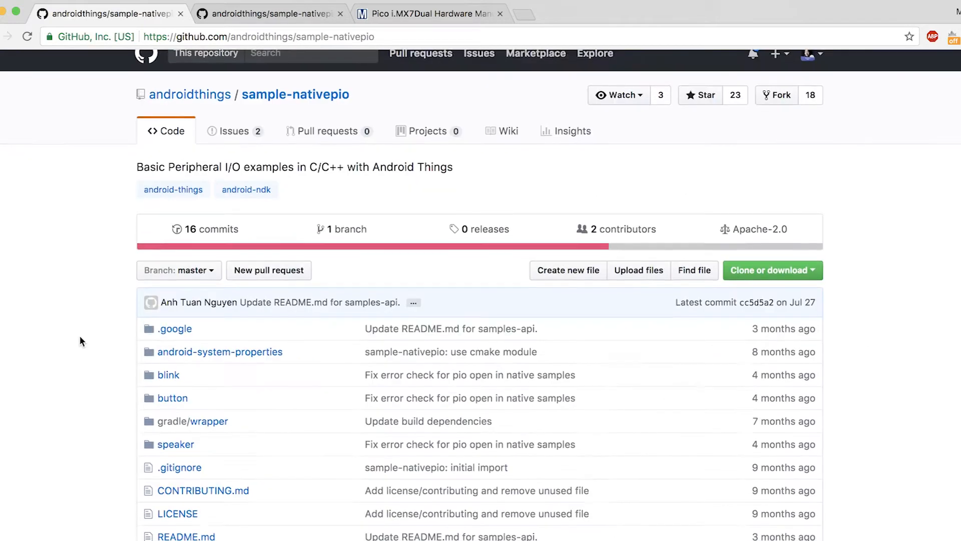
{"action": "scroll", "scroll_direction": "down", "scroll_amount": 3}
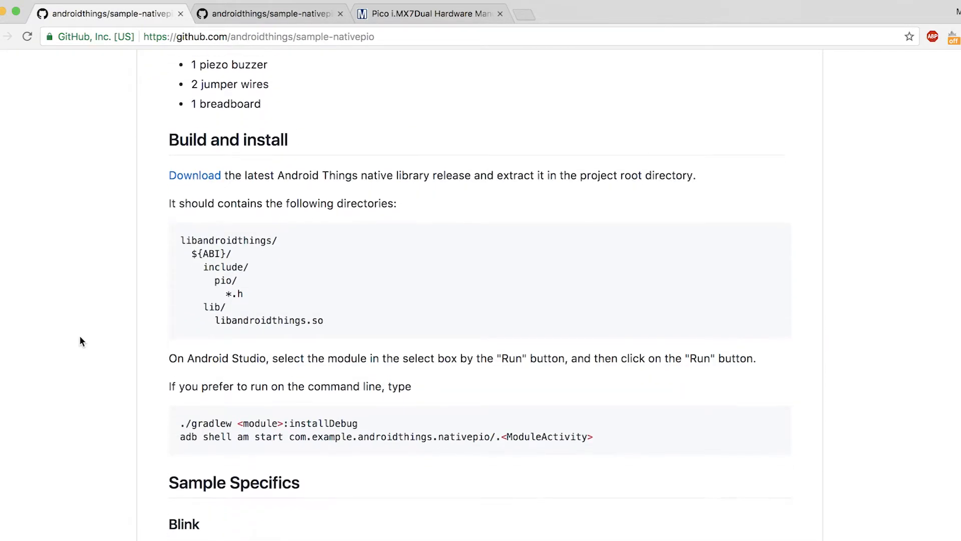
{"action": "scroll", "scroll_direction": "down", "scroll_amount": 3}
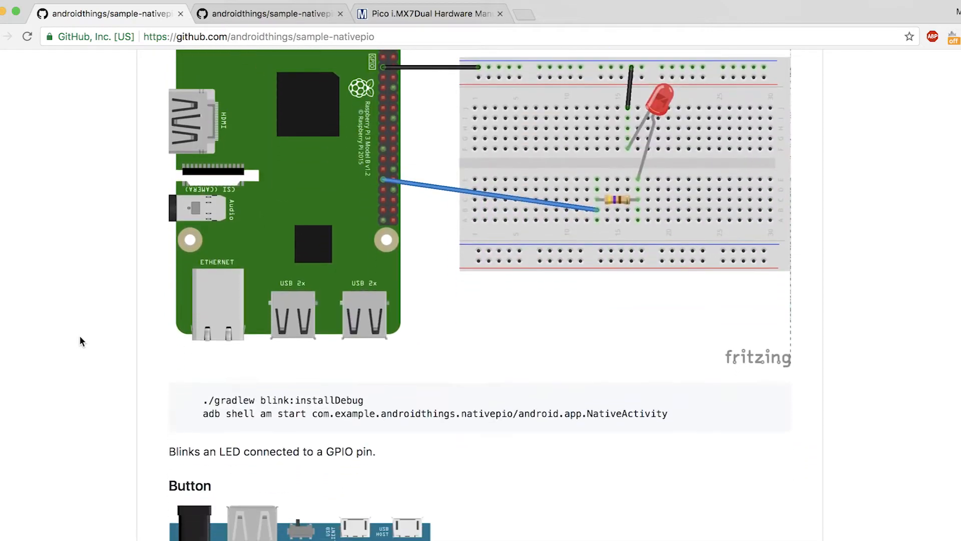
{"action": "scroll", "scroll_direction": "up", "scroll_amount": 3}
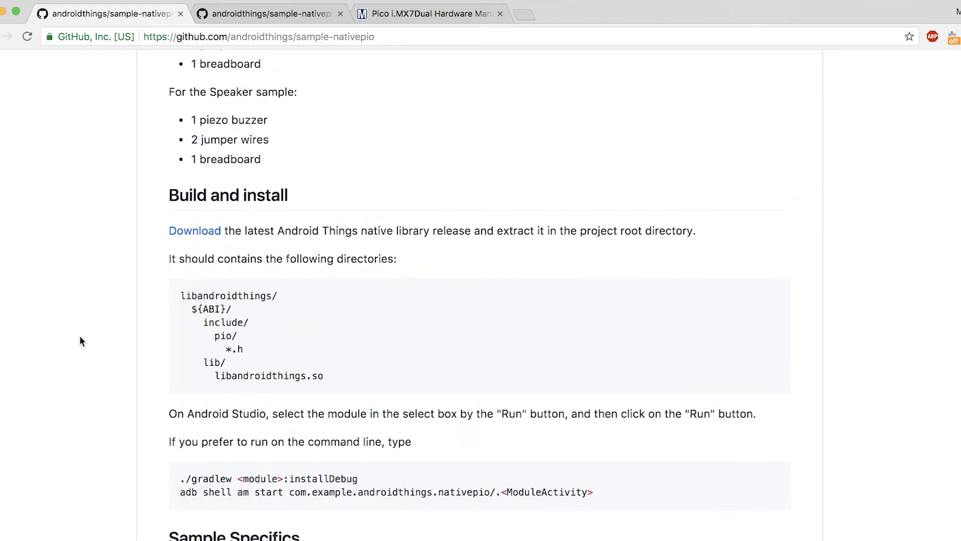
{"action": "scroll", "scroll_direction": "down", "scroll_amount": 3}
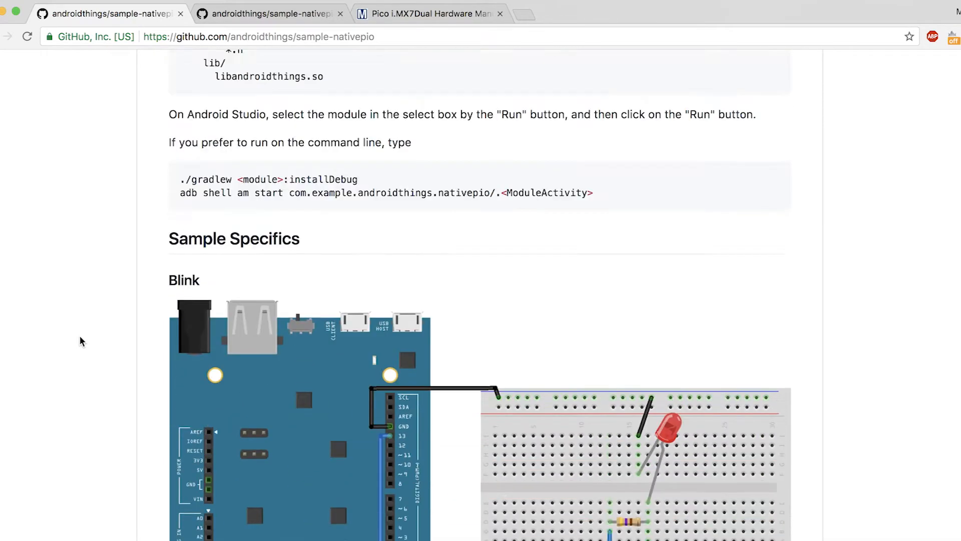
{"action": "scroll", "scroll_direction": "up", "scroll_amount": 3}
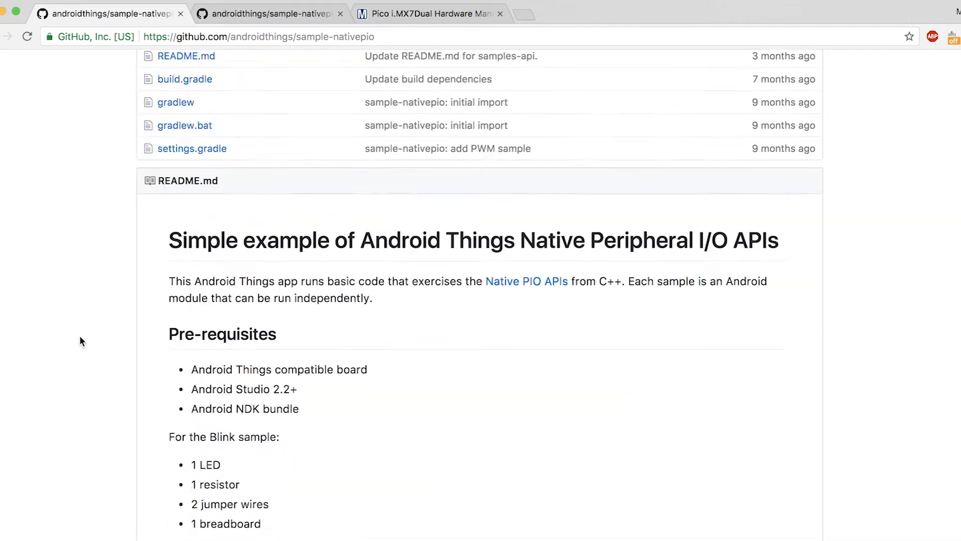
{"action": "scroll", "scroll_direction": "up", "scroll_amount": 3}
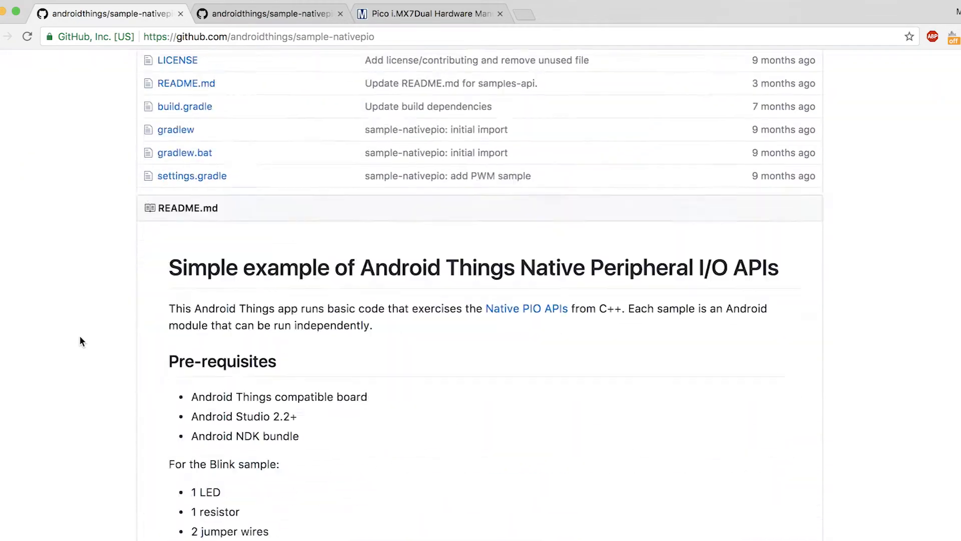
{"action": "left_click", "coordinate": [771, 286]}
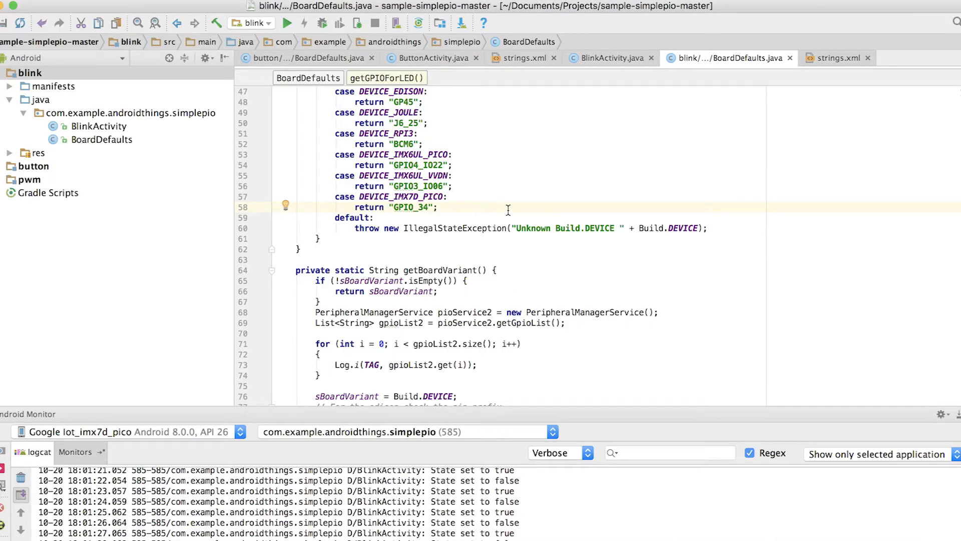
Scroll through BlinkActivity's onCreate where the LED pin from BoardDefaults is opened as GPIO.
{"action": "scroll", "scroll_direction": "up", "scroll_amount": 3}
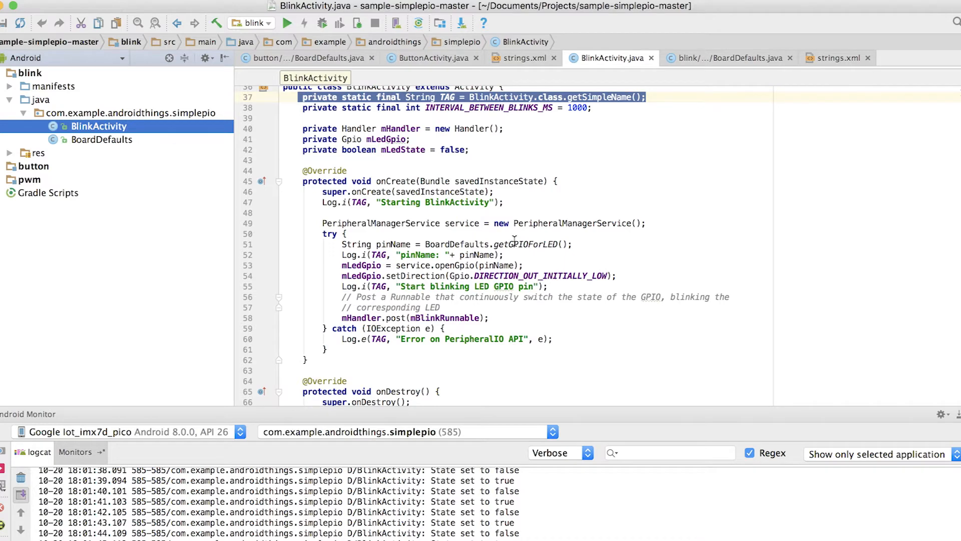
{"action": "scroll", "scroll_direction": "down", "scroll_amount": 3}
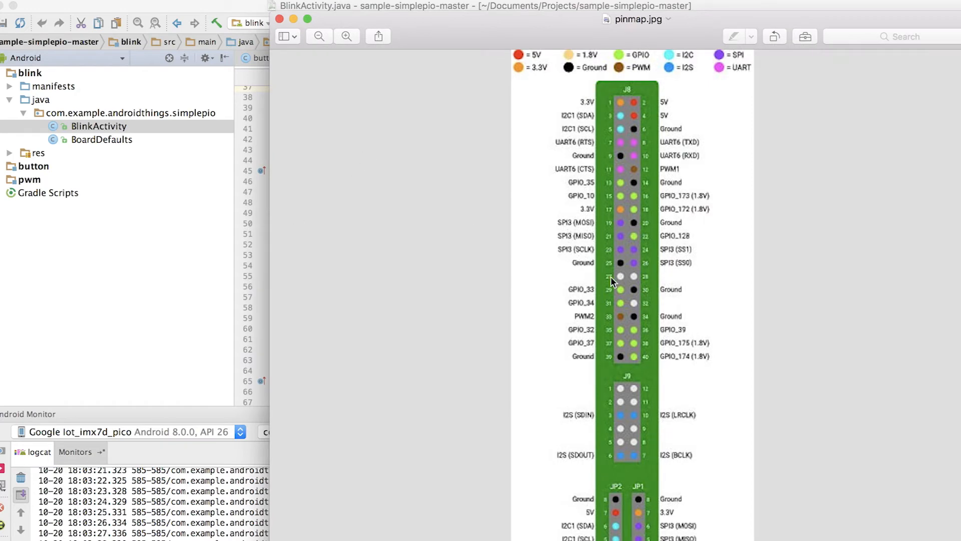
{"action": "mouse_move", "coordinate": [562, 450]}
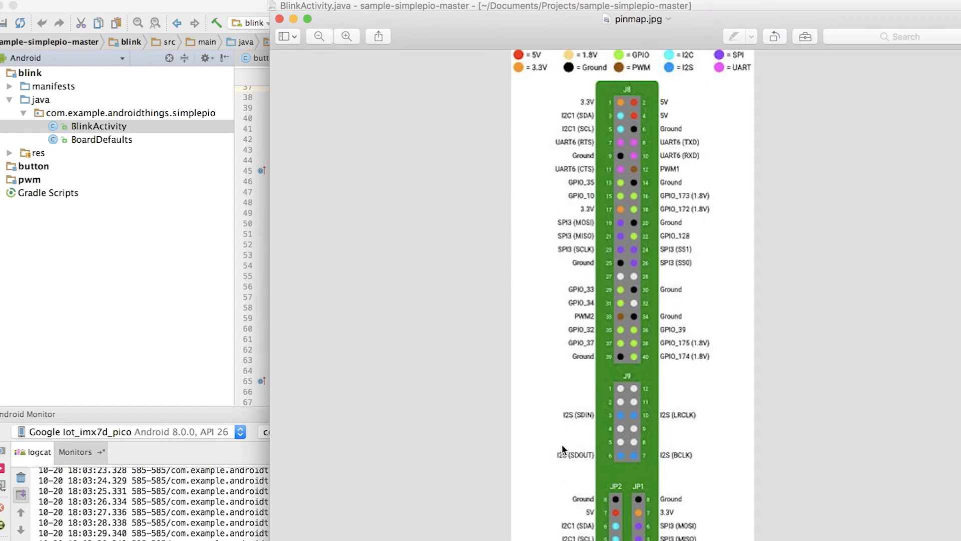
{"action": "mouse_move", "coordinate": [629, 307]}
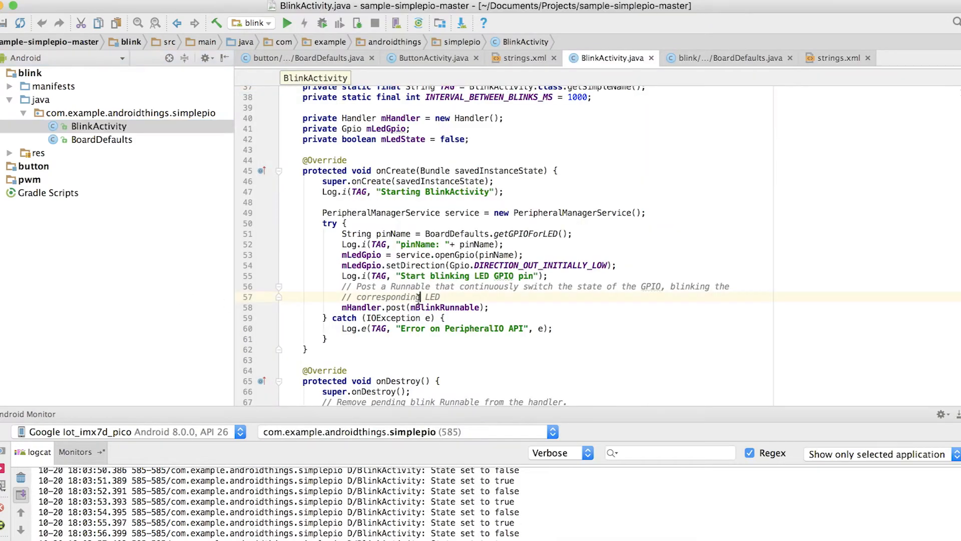
Bring up BoardDefaults.java and inspect the DEVICE_IMX7D_PICO case returning GPIO_34.
{"action": "left_click", "coordinate": [101, 139]}
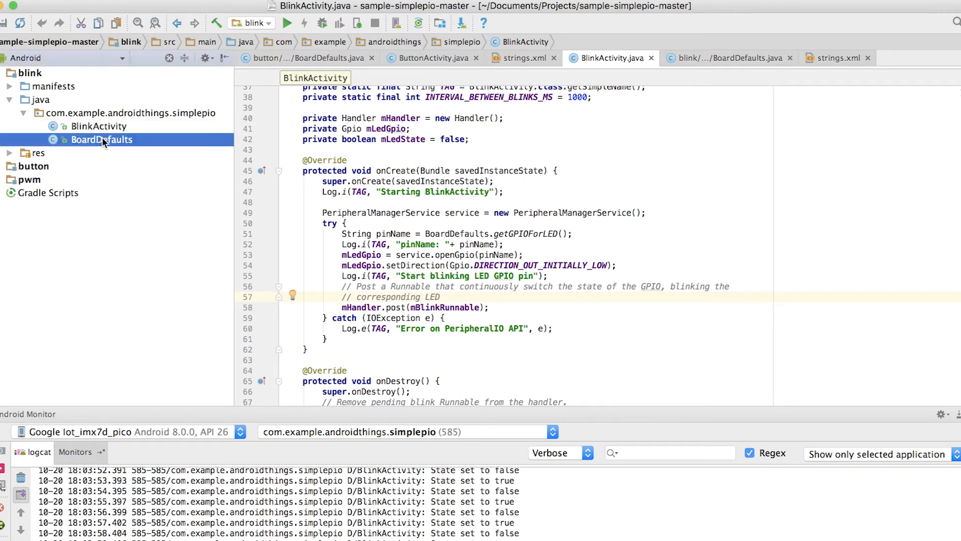
{"action": "double_click", "coordinate": [101, 141]}
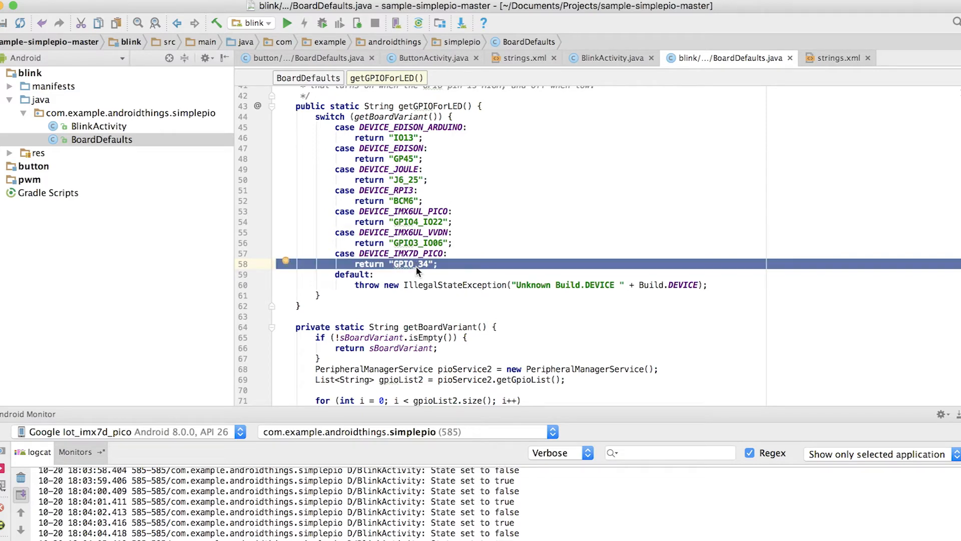
{"action": "left_click", "coordinate": [398, 211]}
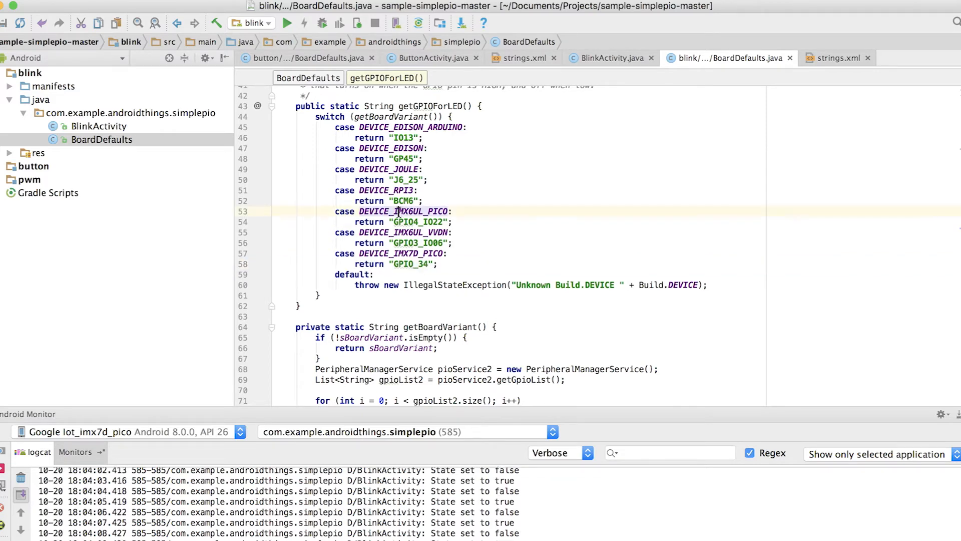